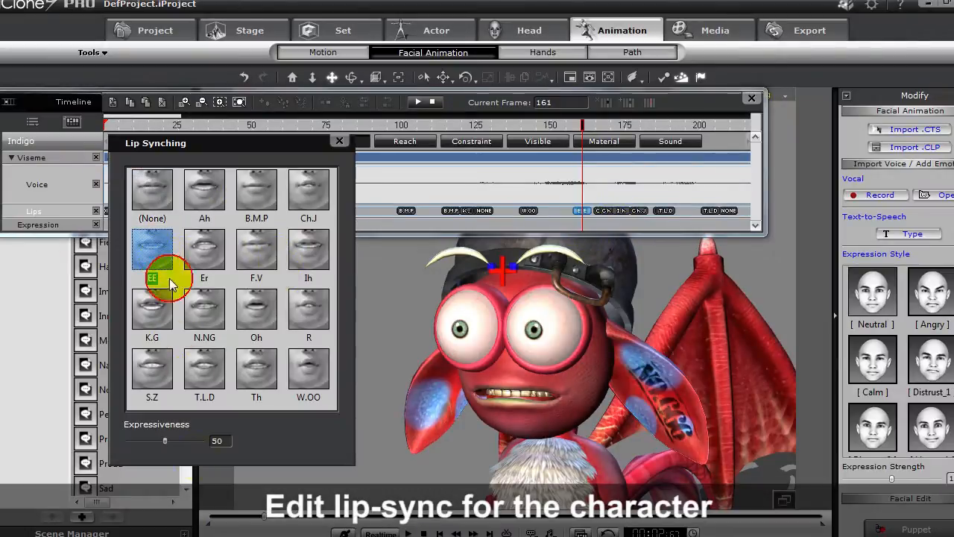
- Choose a viseme mouth shape, then preview the face puppeteering profile on the monster
{"action": "left_click", "coordinate": [340, 140]}
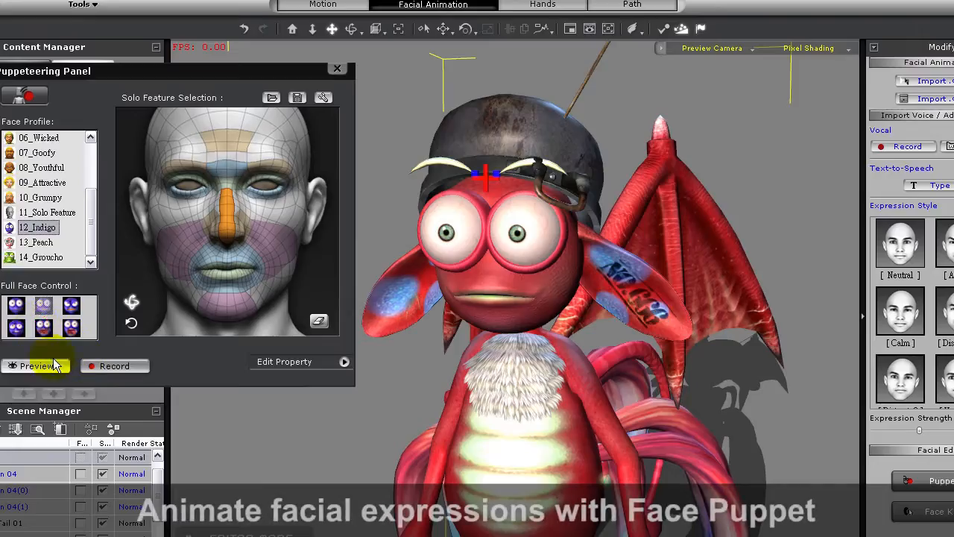
{"action": "left_click", "coordinate": [35, 365]}
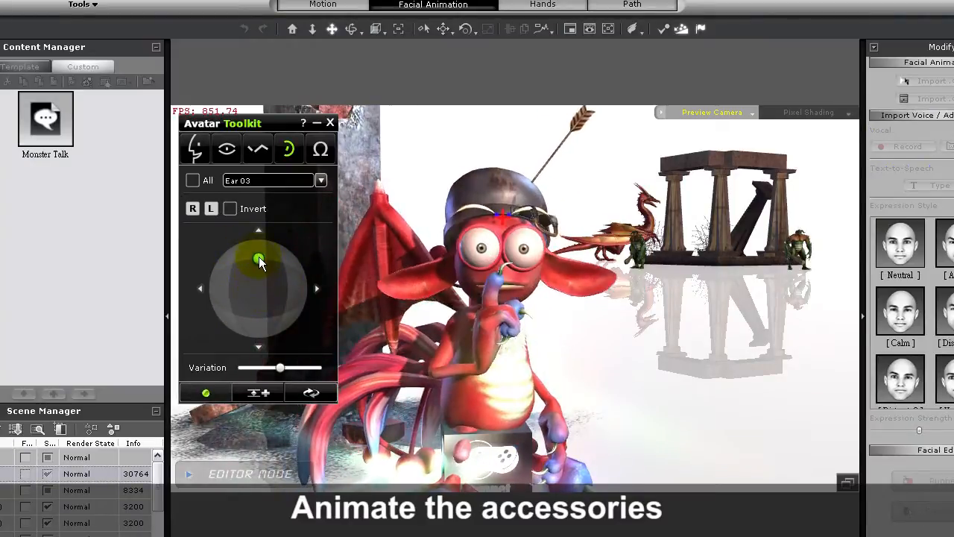
- Puppet the Ear 03 accessory's motion with the Avatar Toolkit joystick pad
{"action": "left_click", "coordinate": [226, 149]}
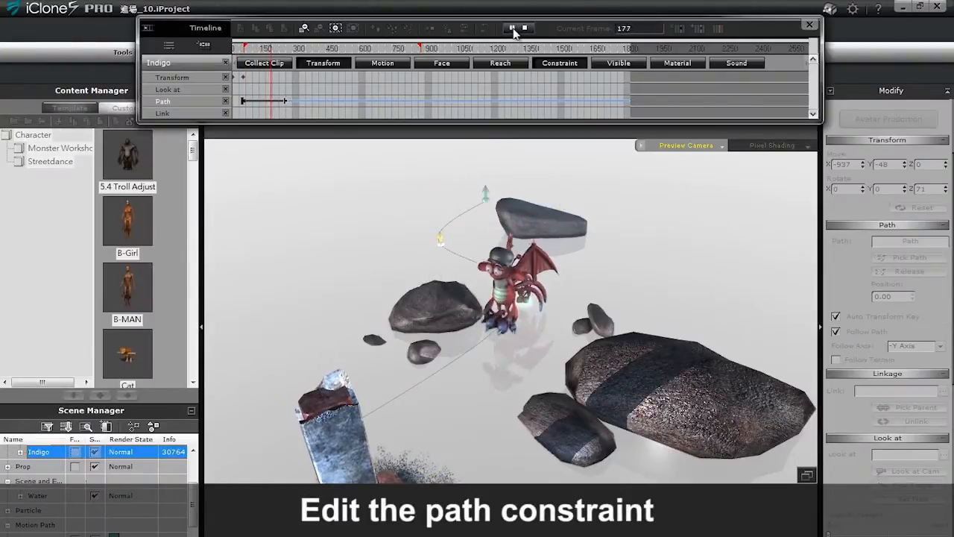
- Add a Ball prop from Set > Props as the monster's Look At target
{"action": "left_click", "coordinate": [808, 24]}
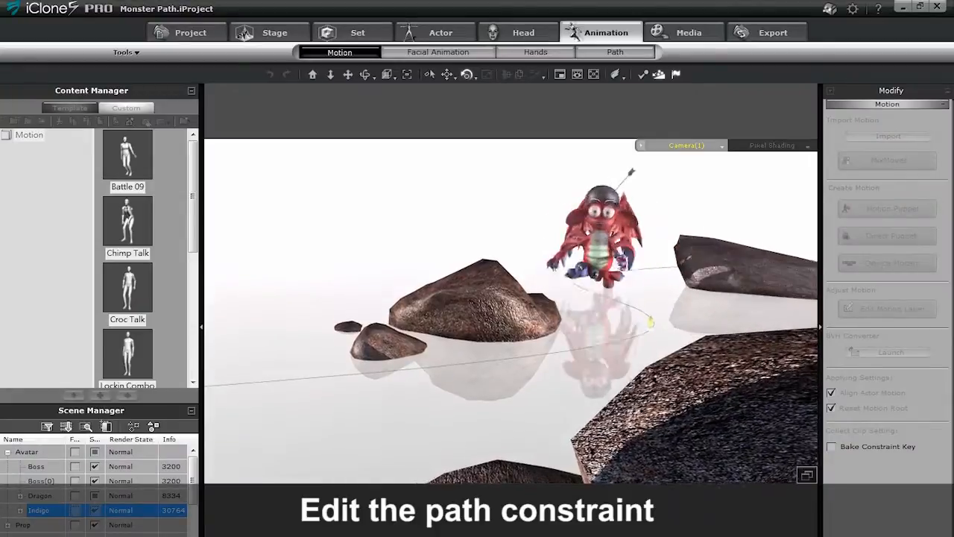
{"action": "left_click", "coordinate": [358, 33]}
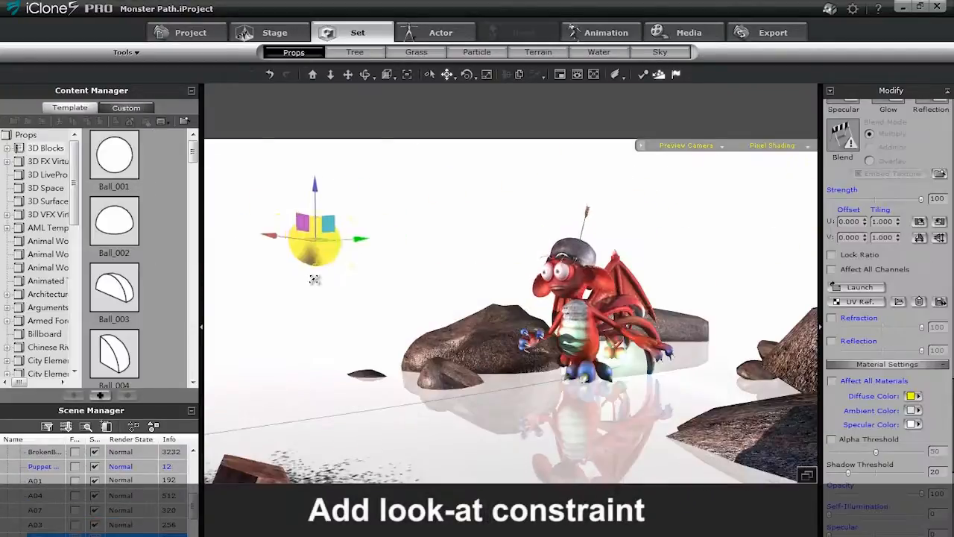
{"action": "left_click", "coordinate": [441, 33]}
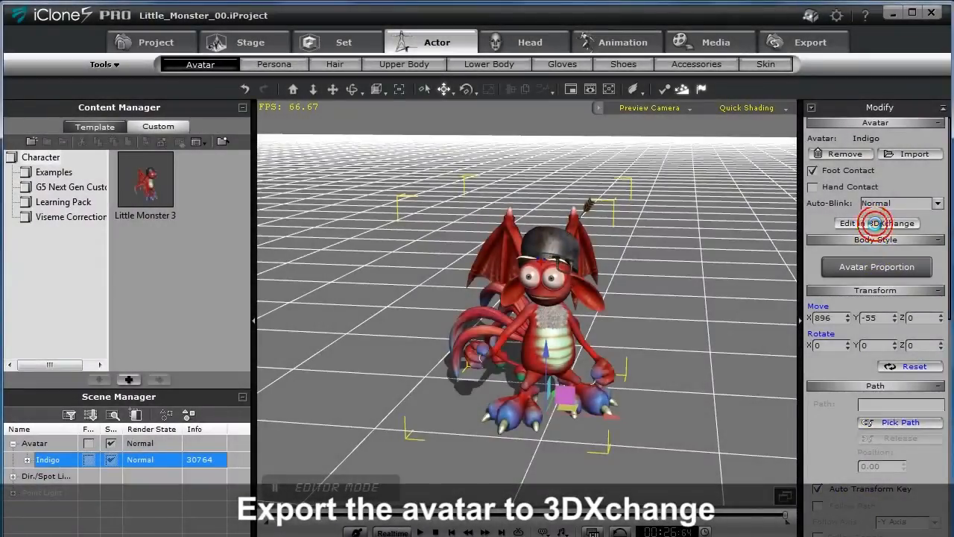
- Send the Indigo monster avatar to 3DXchange via Edit in 3DXchange
{"action": "left_click", "coordinate": [877, 223]}
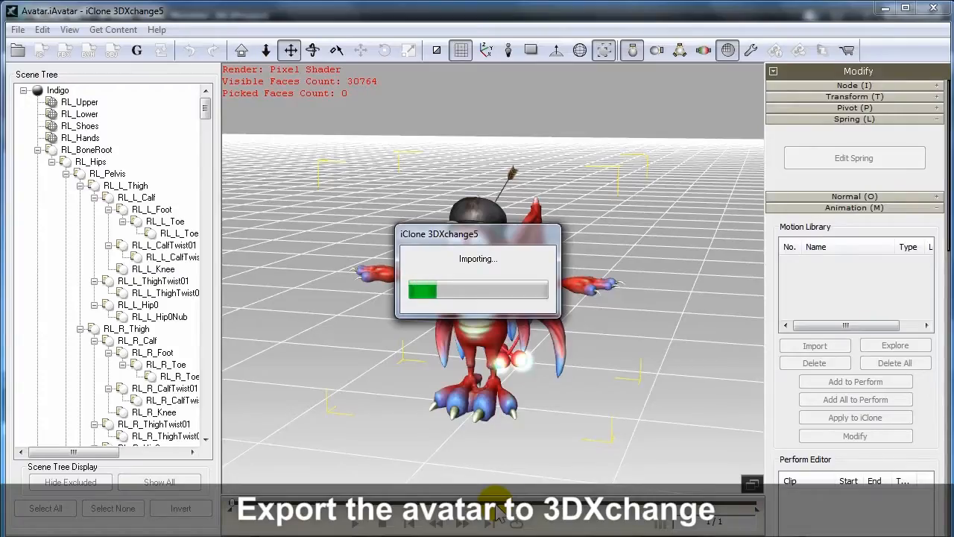
{"action": "mouse_move", "coordinate": [589, 425]}
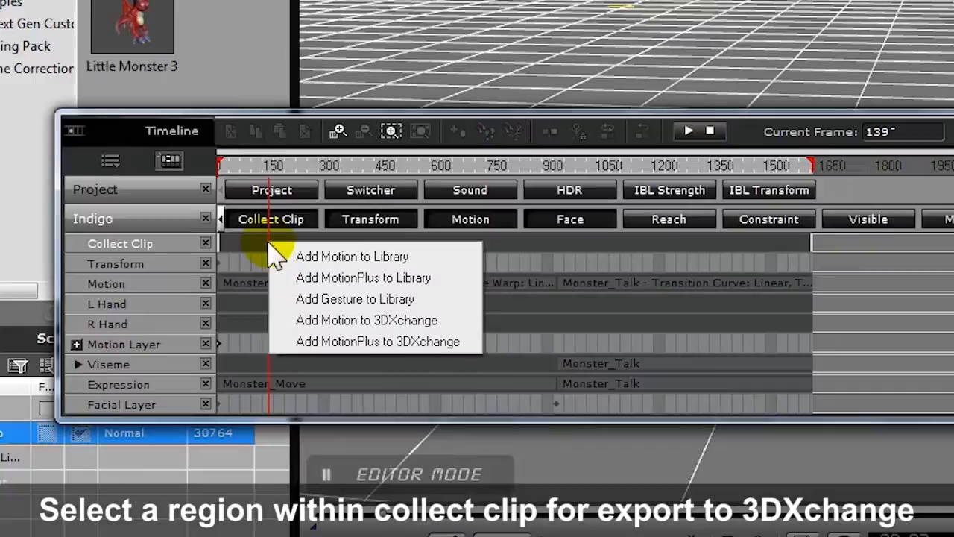
- Add the collected MotionPlus clip range from the Timeline to 3DXchange
{"action": "left_click", "coordinate": [378, 341]}
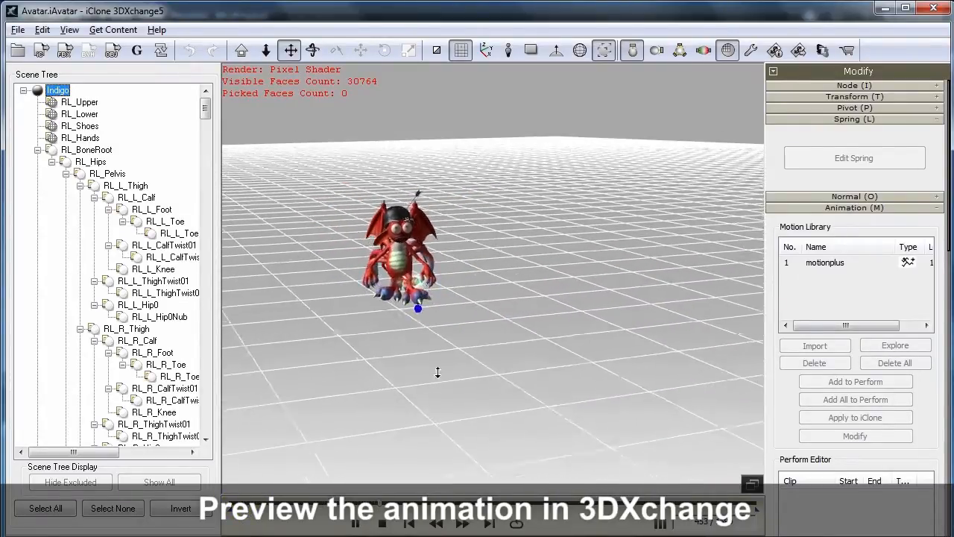
- Preview the motionplus clip, add it to the perform list and bring up Export FBX
{"action": "left_click", "coordinate": [382, 522]}
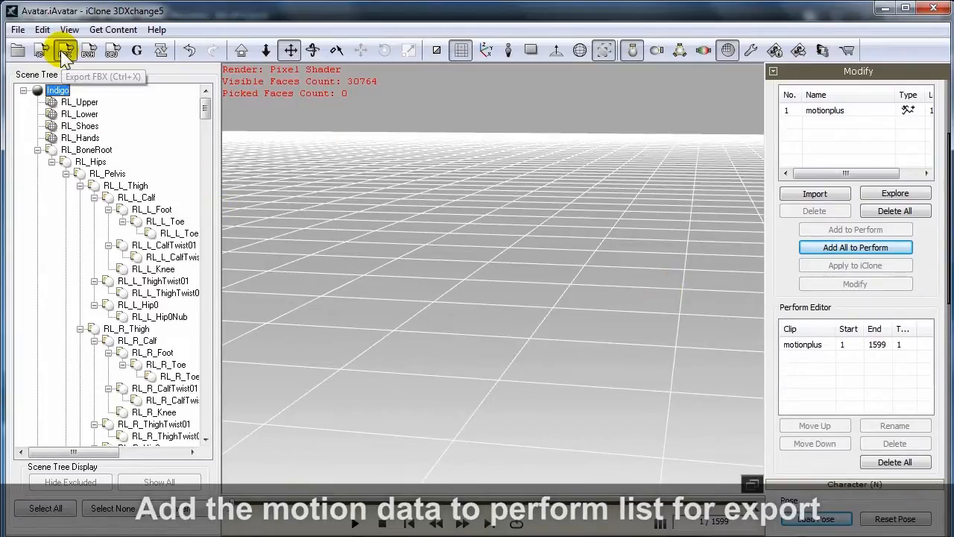
{"action": "left_click", "coordinate": [65, 51]}
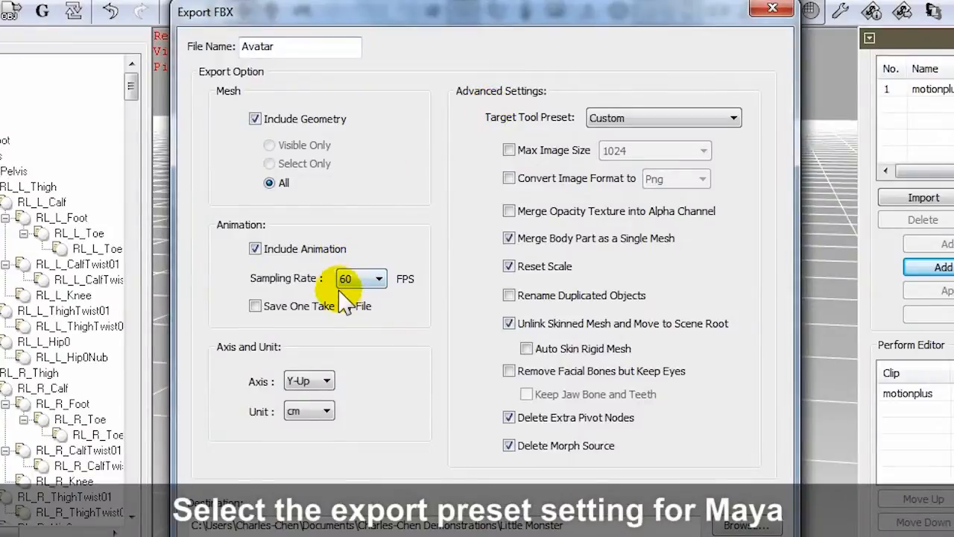
- Export the FBX as Little_Monster with a 60 FPS sampling rate
{"action": "left_click", "coordinate": [662, 118]}
{"action": "type", "text": "Little_Monster"}
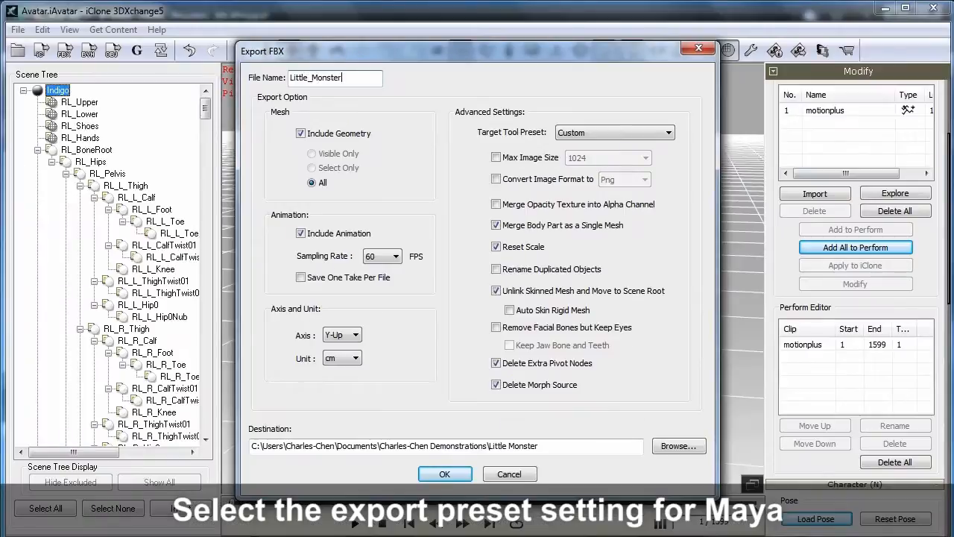
{"action": "left_click", "coordinate": [444, 474]}
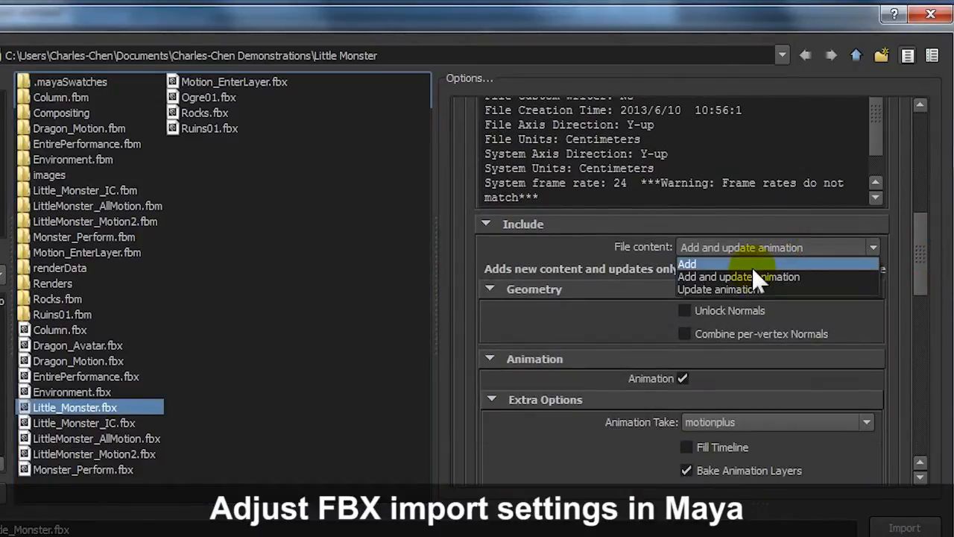
- Import Little_Monster.fbx with File content set to Add and update animation
{"action": "left_click", "coordinate": [738, 276]}
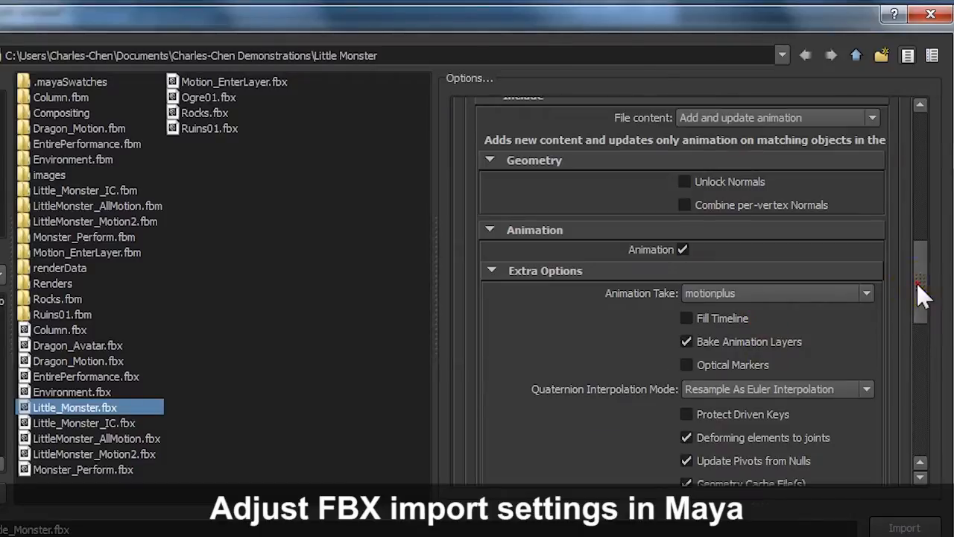
{"action": "scroll", "scroll_direction": "down", "scroll_amount": 3}
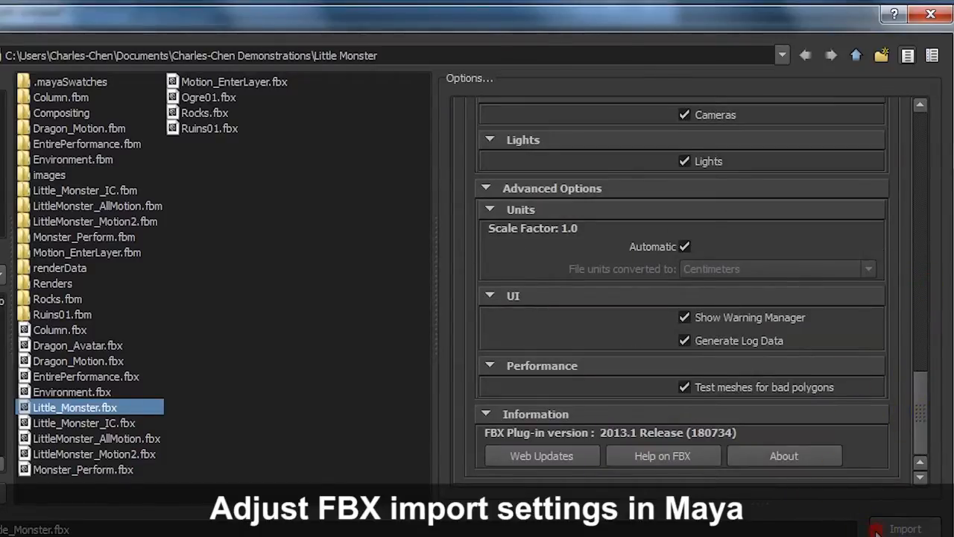
{"action": "left_click", "coordinate": [904, 527]}
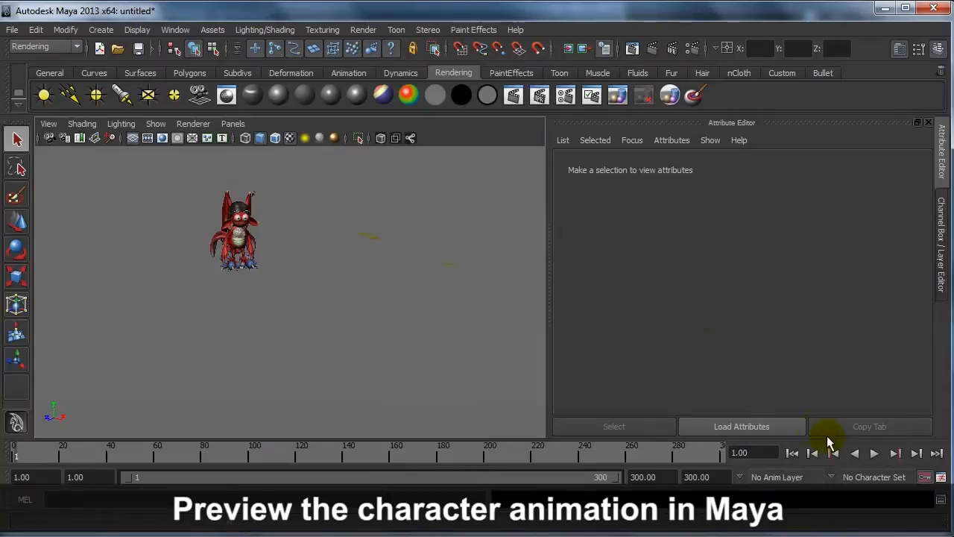
- Play the imported animation over the 650-frame range and jump to a late frame
{"action": "left_click", "coordinate": [874, 454]}
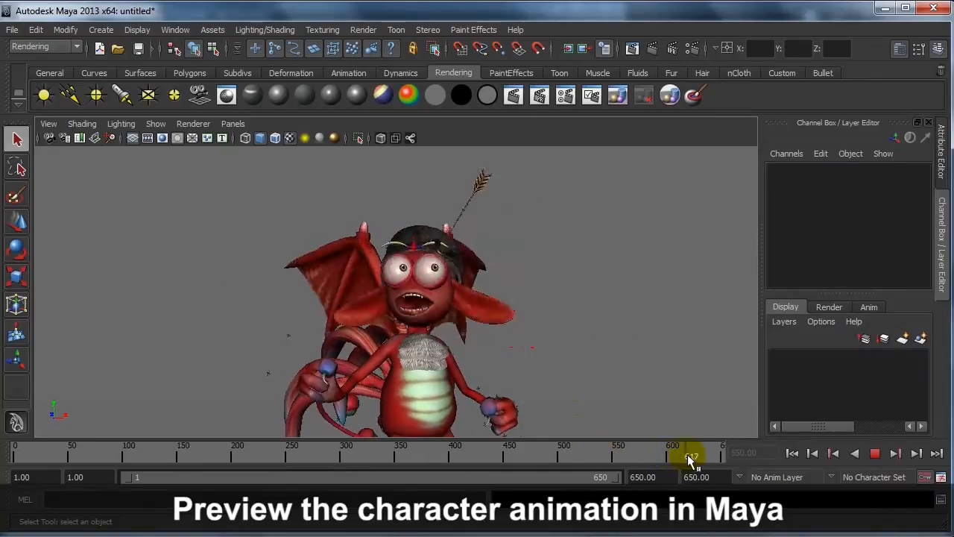
{"action": "left_click", "coordinate": [364, 30]}
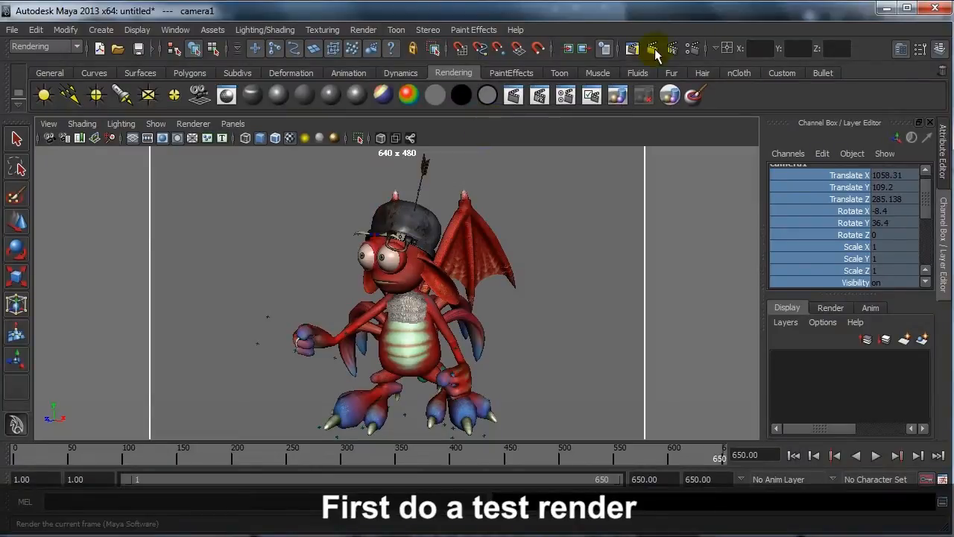
- Render the current frame as a test, then bring up the Hypershade material editor
{"action": "left_click", "coordinate": [653, 47]}
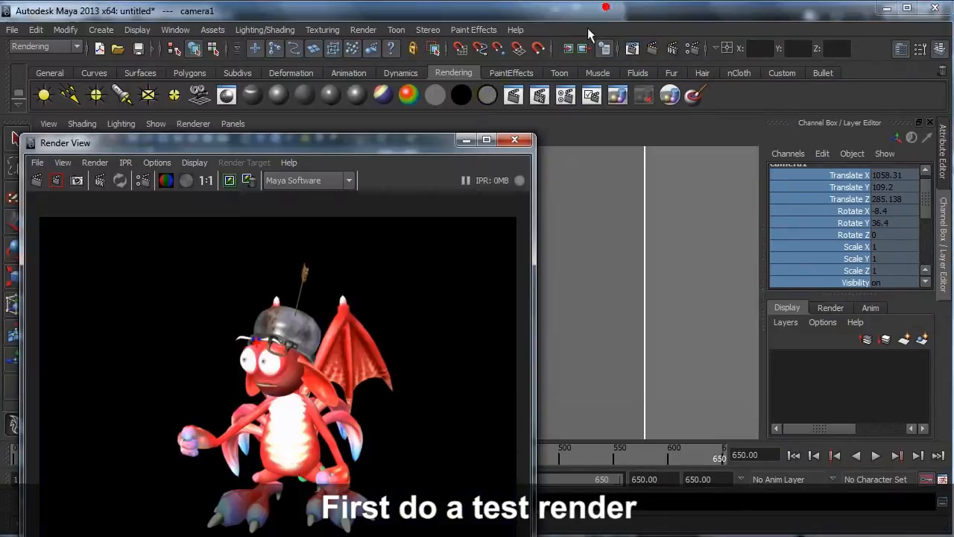
{"action": "left_click", "coordinate": [176, 30]}
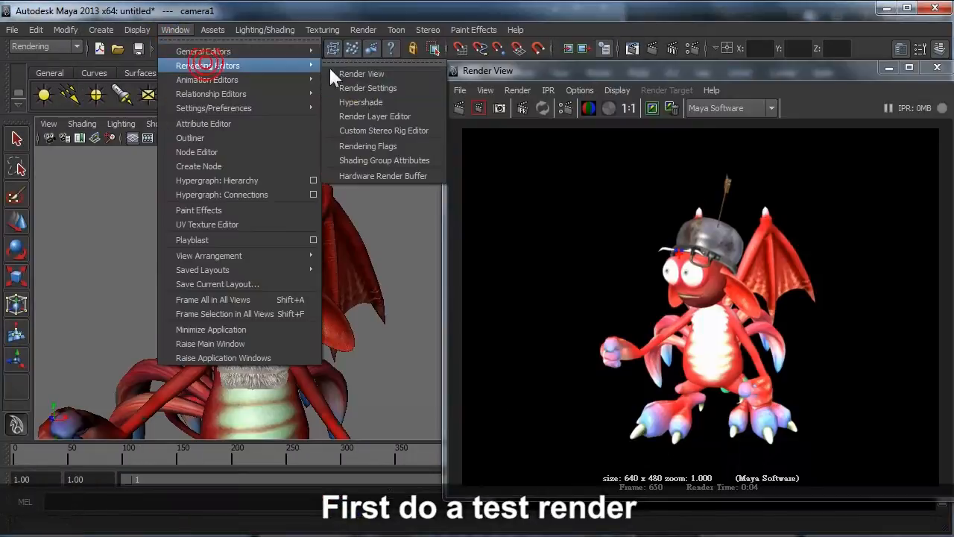
{"action": "left_click", "coordinate": [360, 101]}
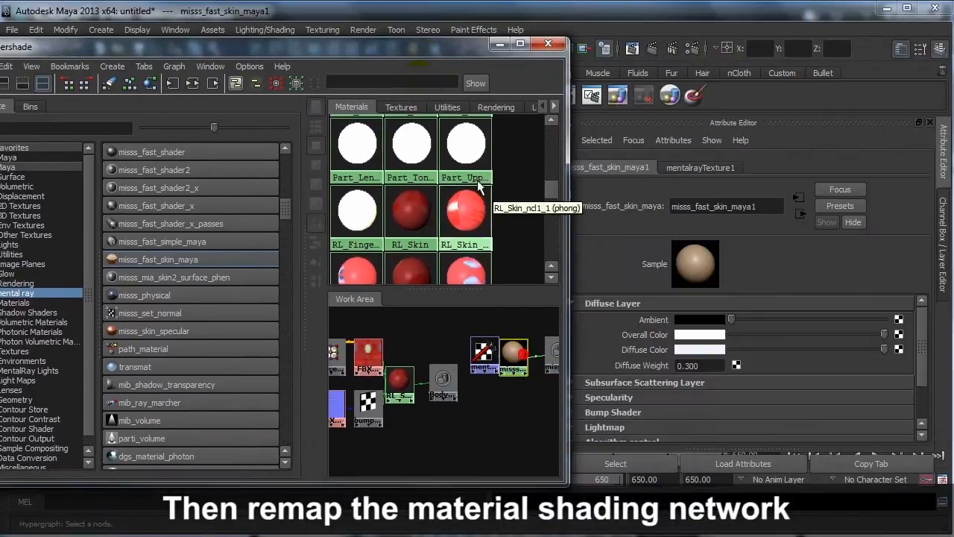
- Bring up the context options on the RL_Skin material node in Hypershade
{"action": "right_click", "coordinate": [117, 238]}
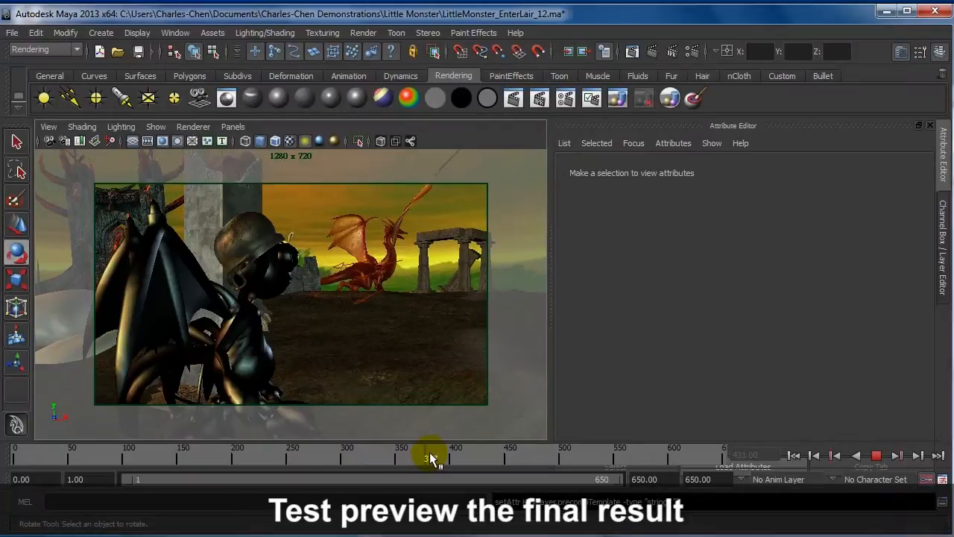
- Scrub the time slider to the frame of the monster to be rendered
{"action": "left_click_drag", "start_coordinate": [432, 455], "coordinate": [507, 455]}
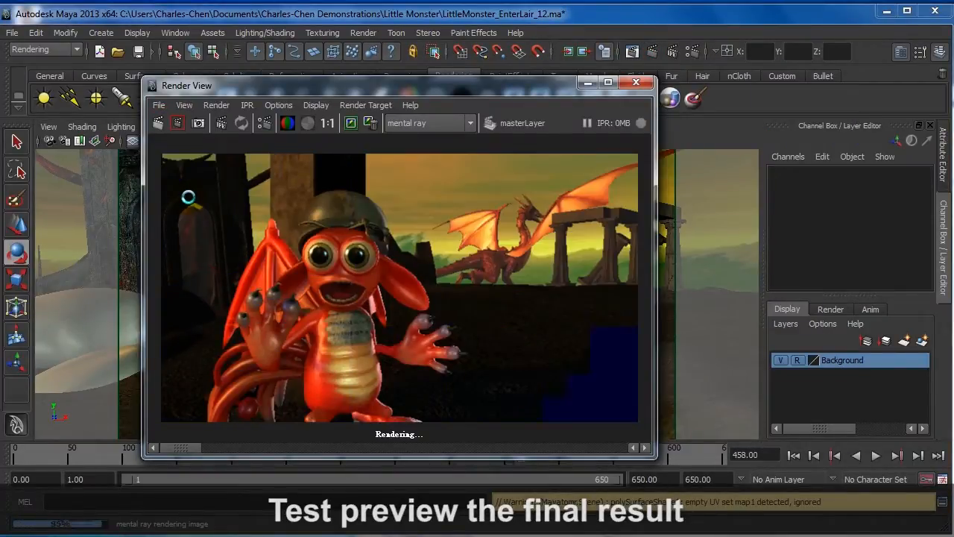
- Review the mental ray Features and Quality settings in Render Settings
{"action": "left_click", "coordinate": [174, 33]}
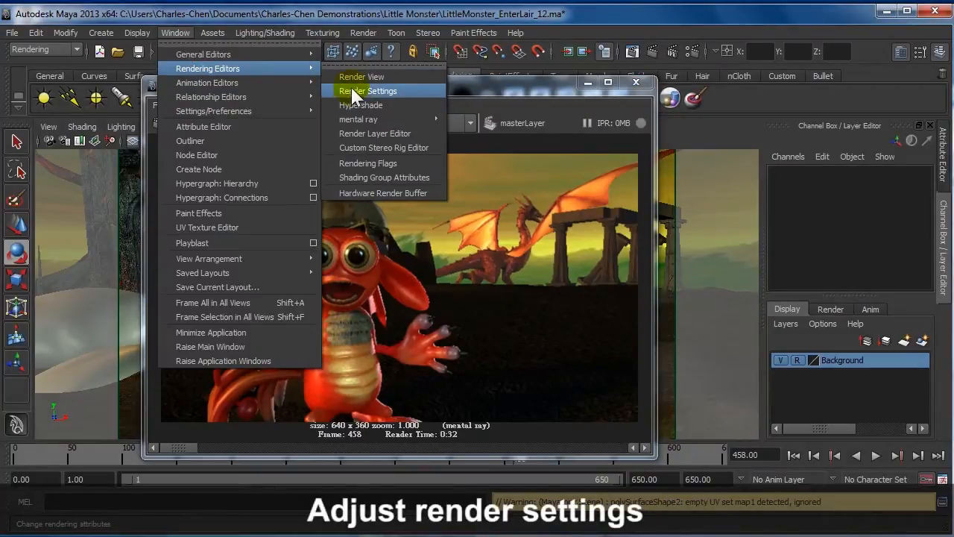
{"action": "left_click", "coordinate": [367, 91]}
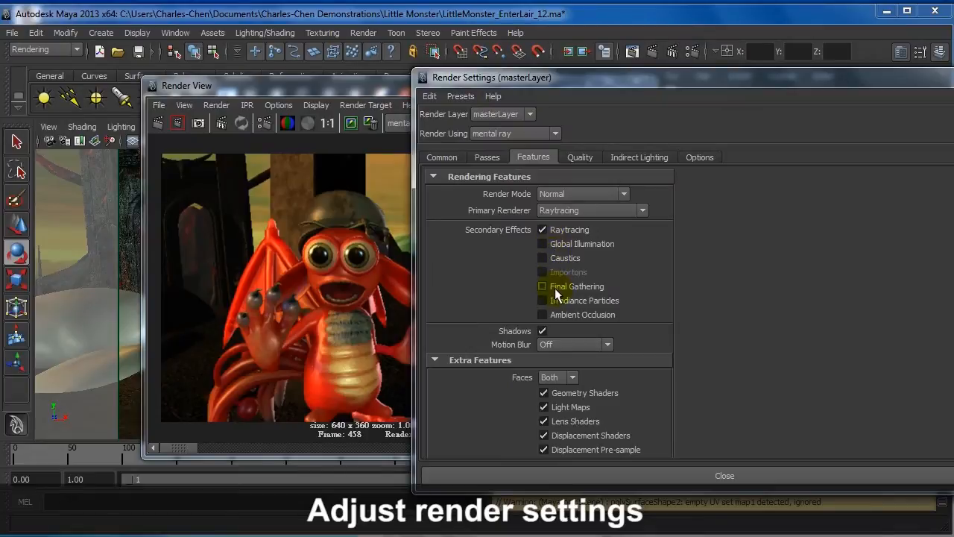
{"action": "left_click", "coordinate": [580, 157]}
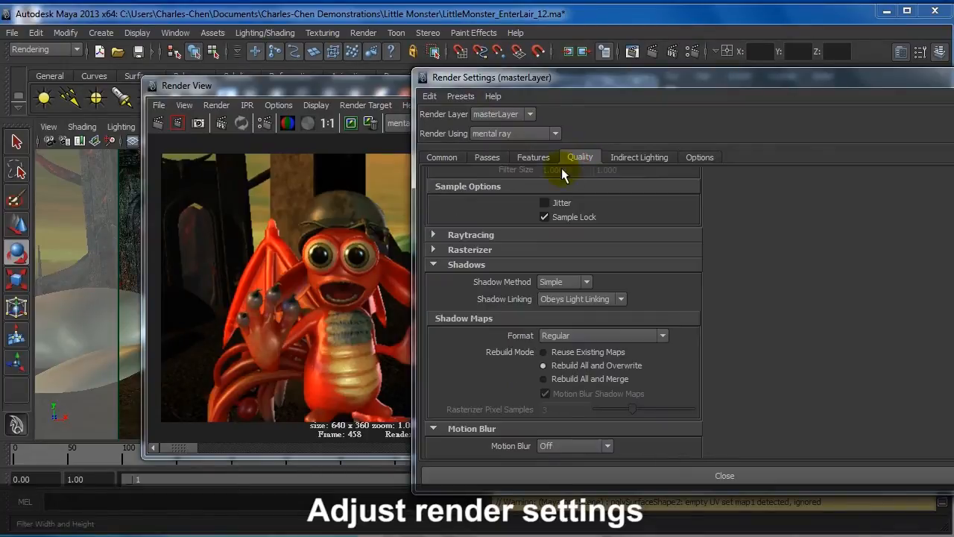
{"action": "scroll", "scroll_direction": "up", "scroll_amount": 3}
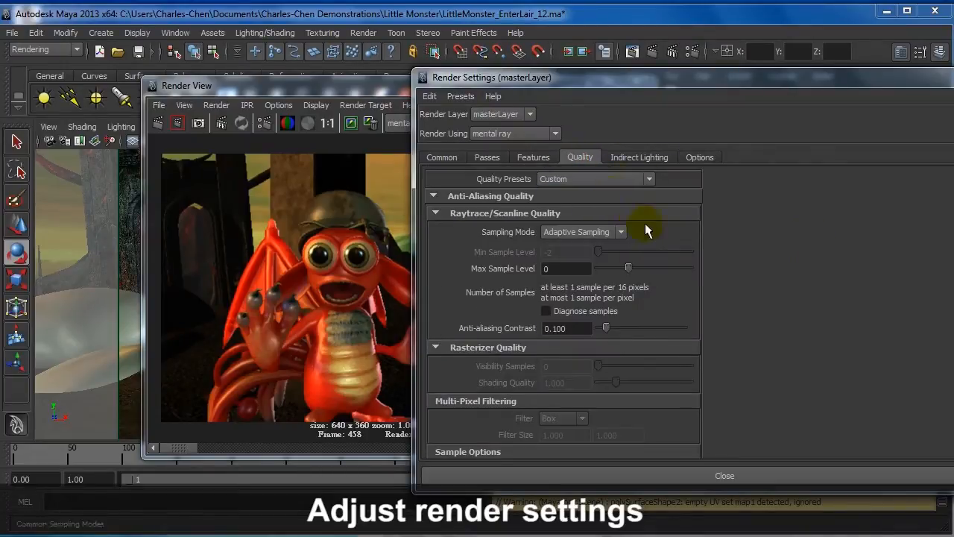
{"action": "left_click", "coordinate": [534, 156]}
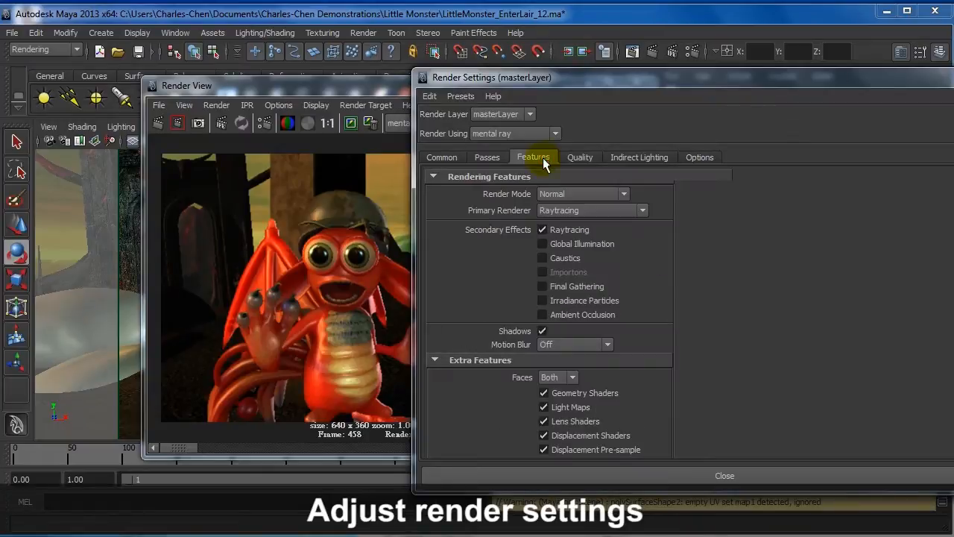
{"action": "left_click", "coordinate": [580, 157]}
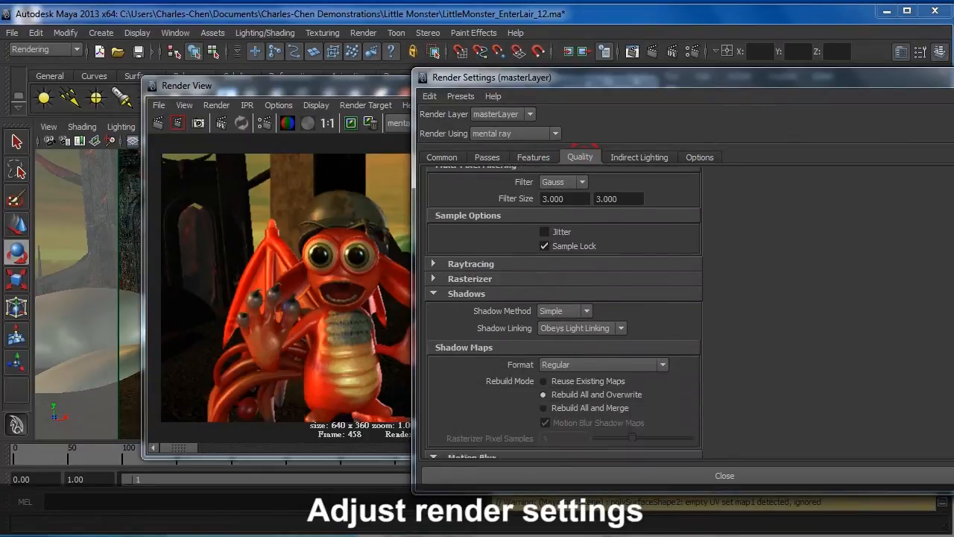
- Set Motion Blur to Full in the Quality settings
{"action": "scroll", "scroll_direction": "down", "scroll_amount": 3}
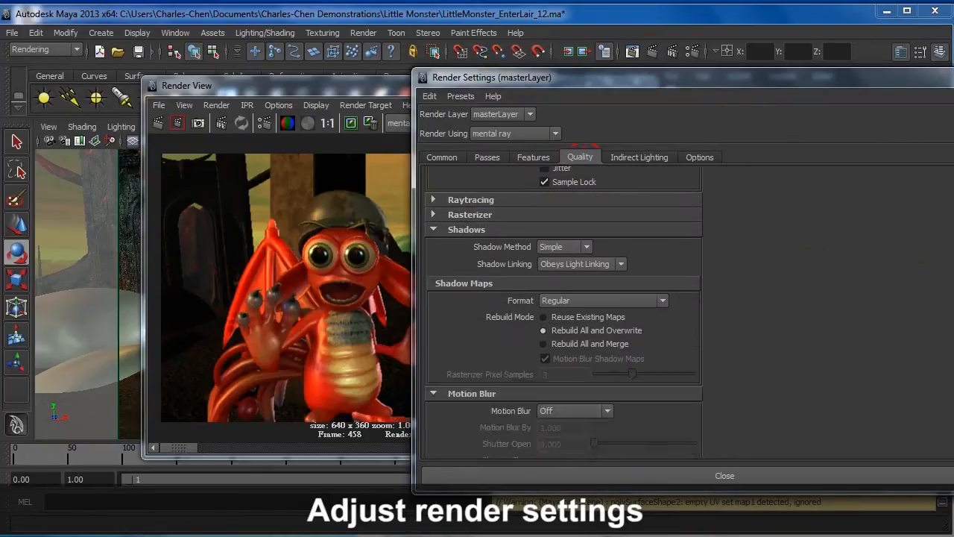
{"action": "left_click", "coordinate": [574, 410]}
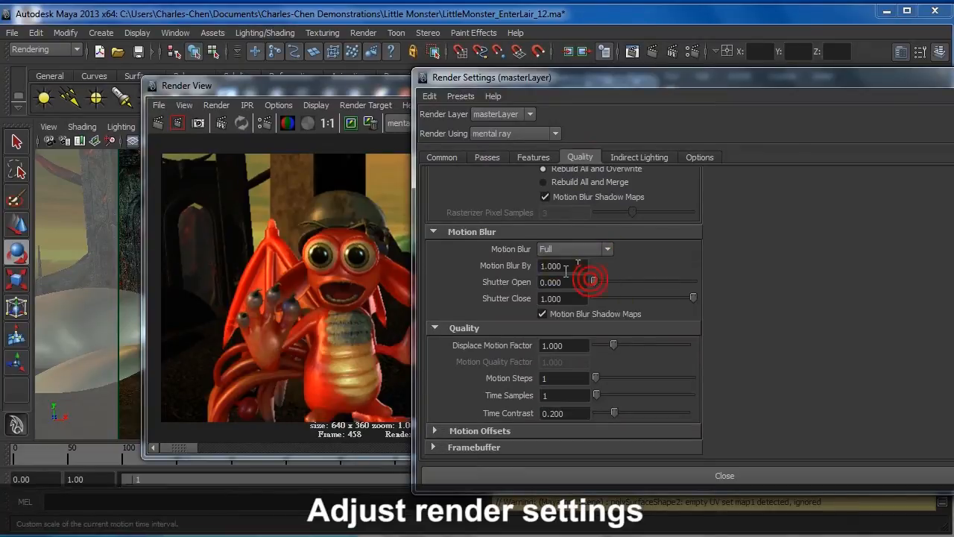